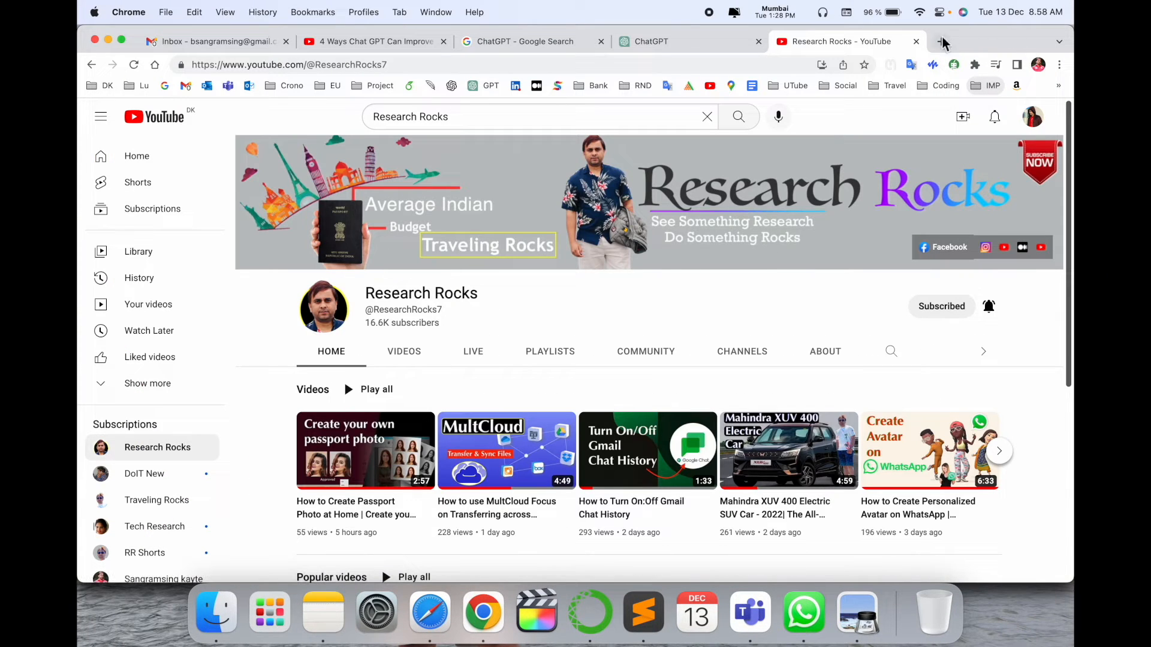
Leave the YouTube channel and bring up ChatGPT in a new browser tab.
click(945, 41)
text(https://chat.openai.com/chat)
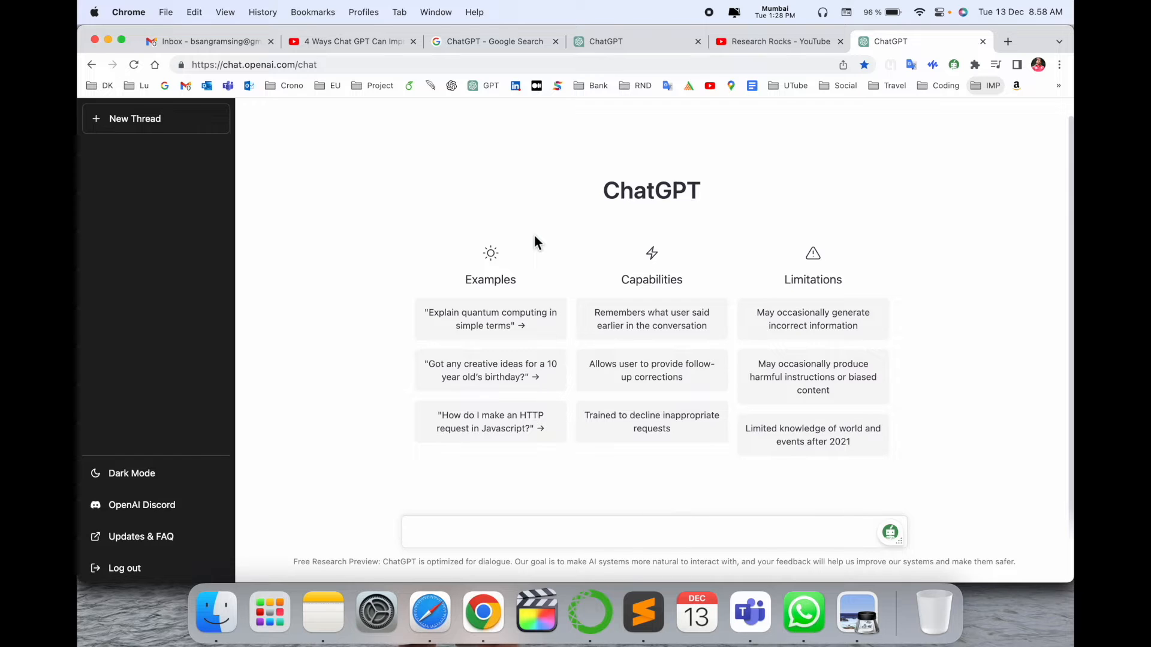
mouse_move(524, 285)
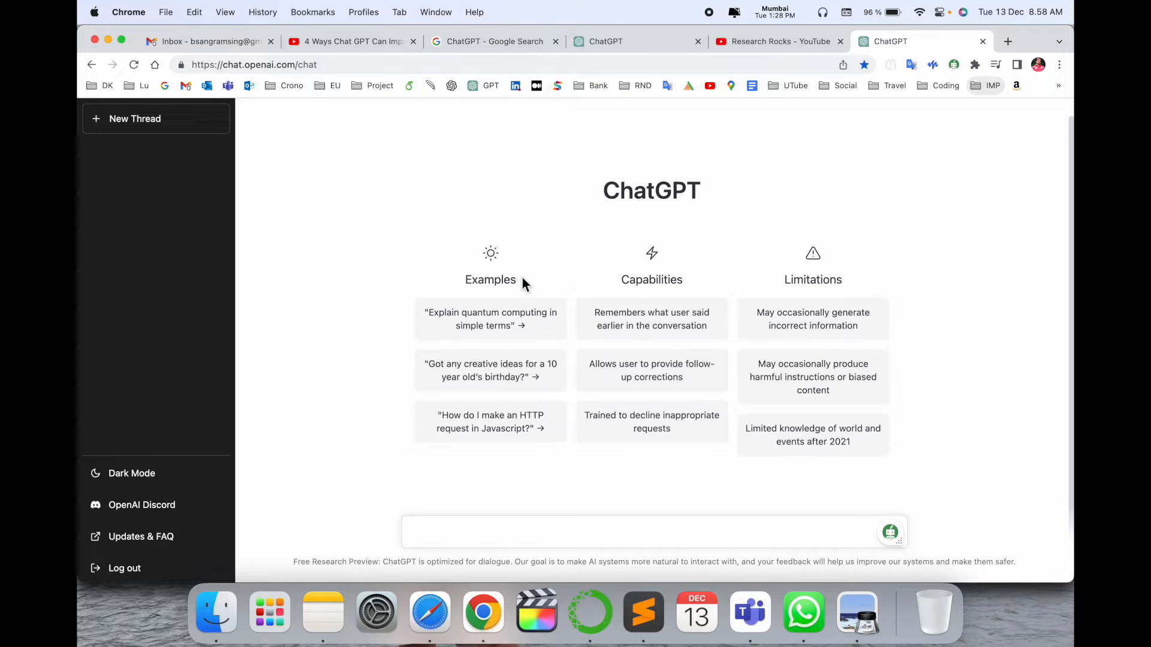
Send the example prompt 'Explain quantum computing in simple terms' and get the answer.
click(646, 531)
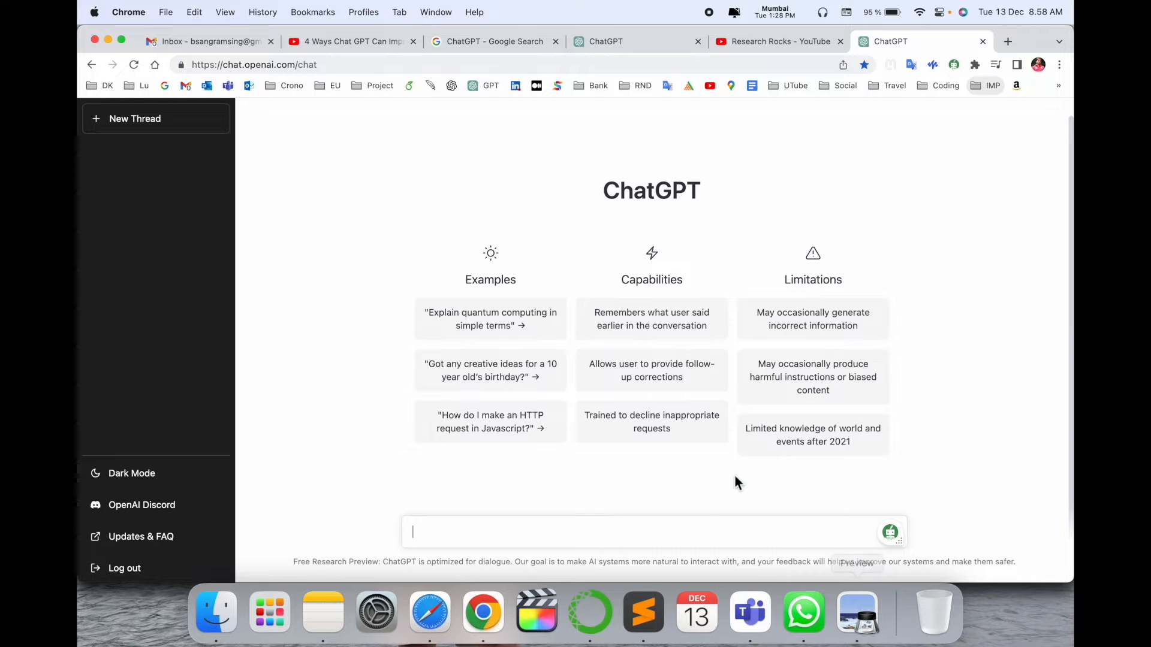
mouse_move(458, 336)
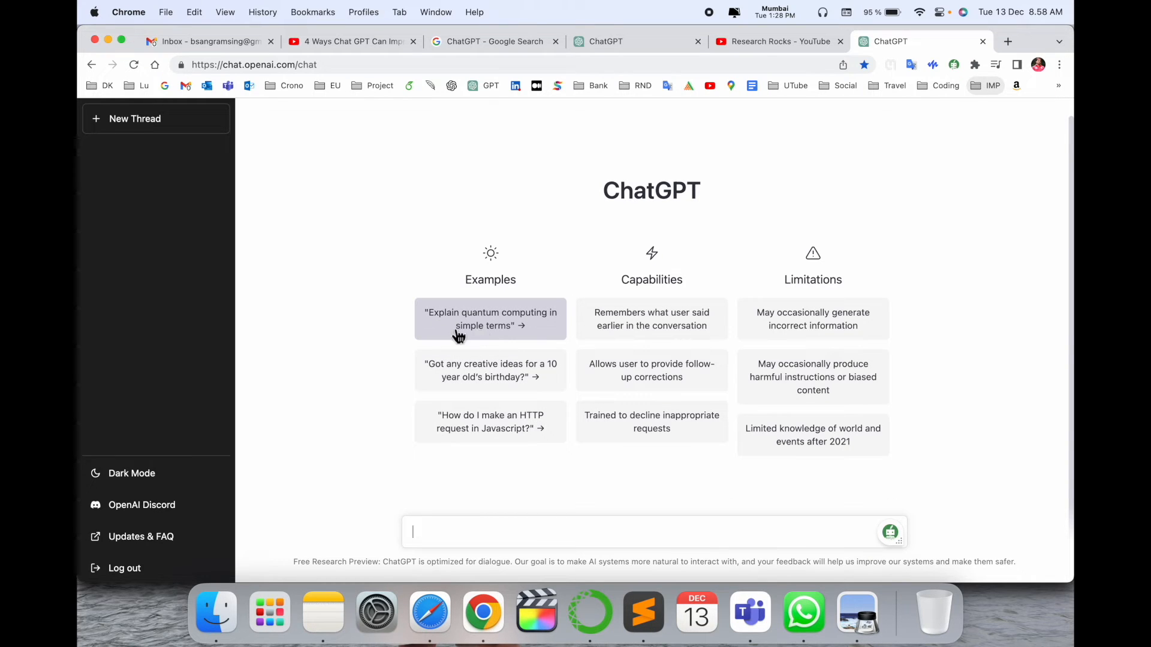
mouse_move(564, 329)
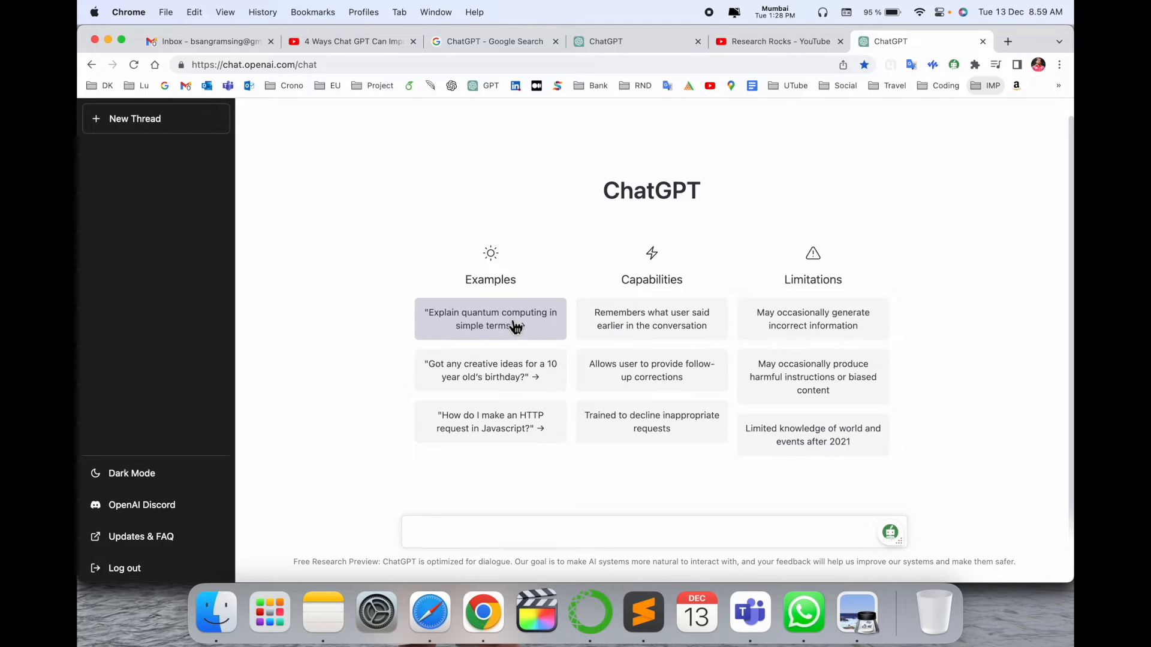
click(491, 319)
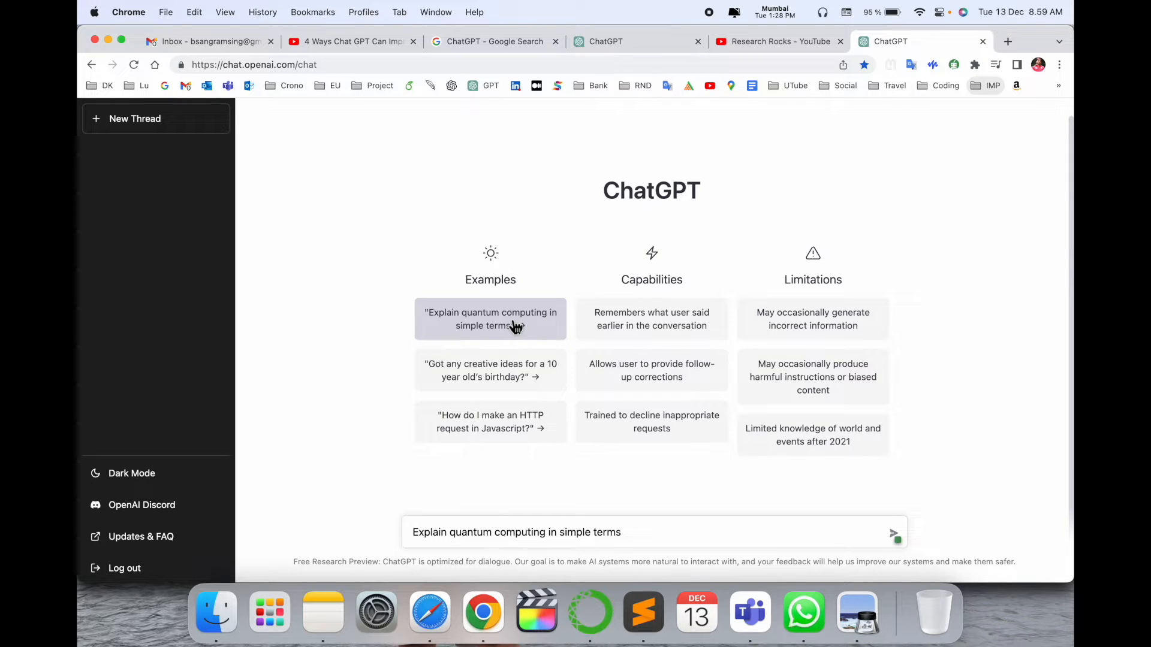
triple_click(516, 532)
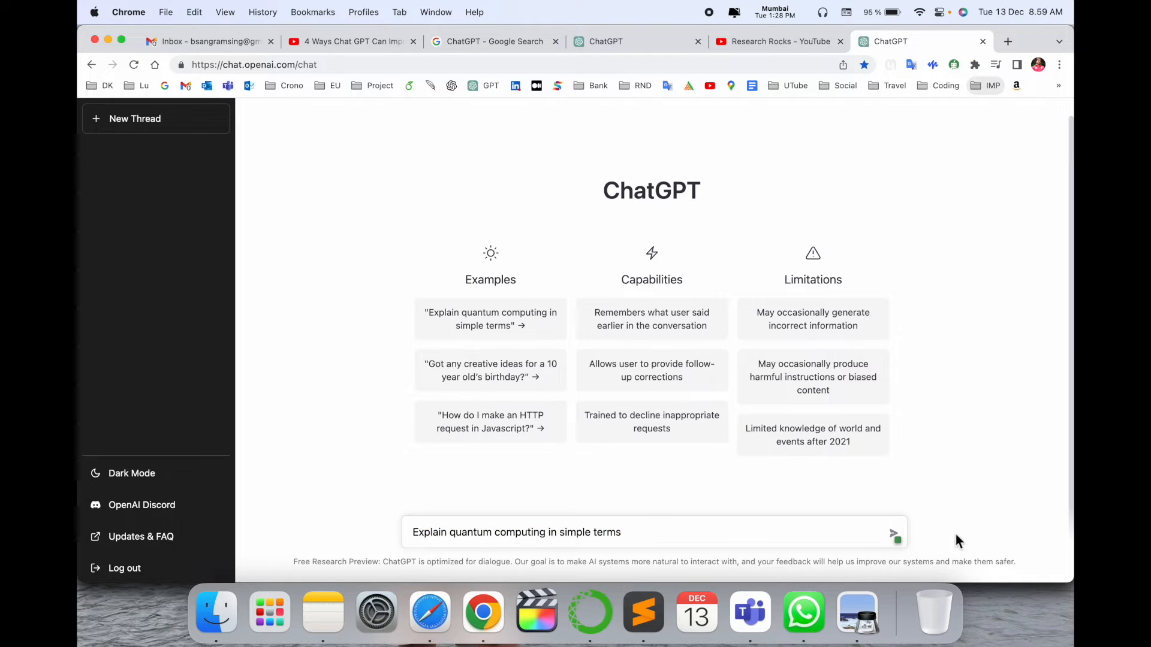
click(897, 532)
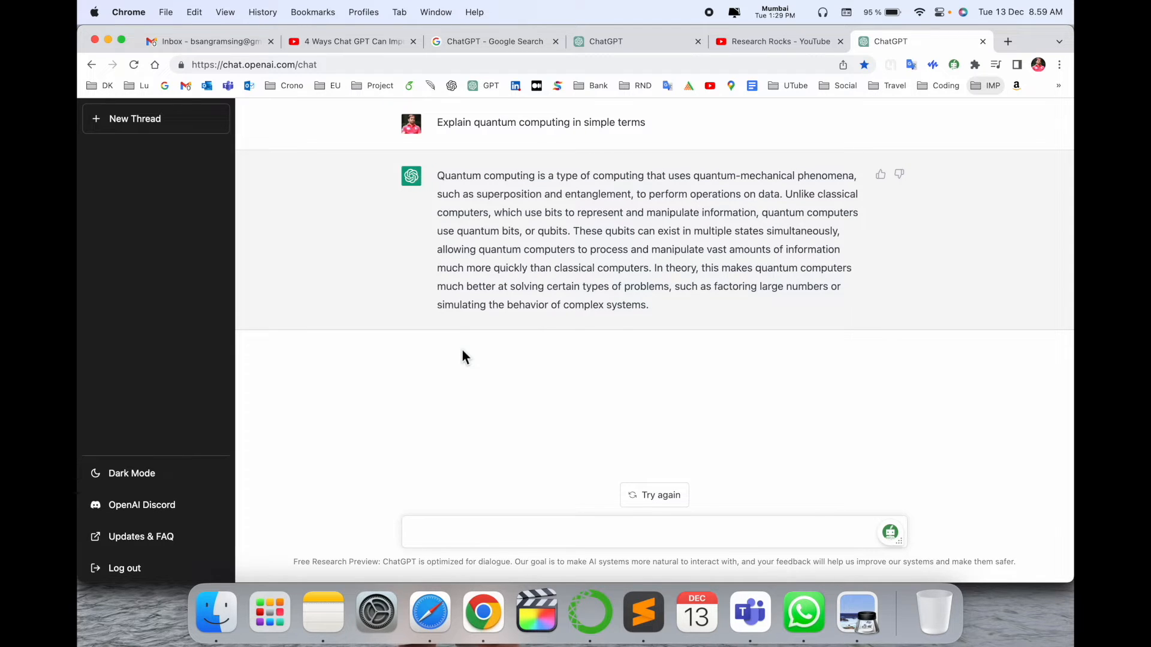
Send the question 'How To Use Chat GPT by Open AI For Beginners'.
click(643, 611)
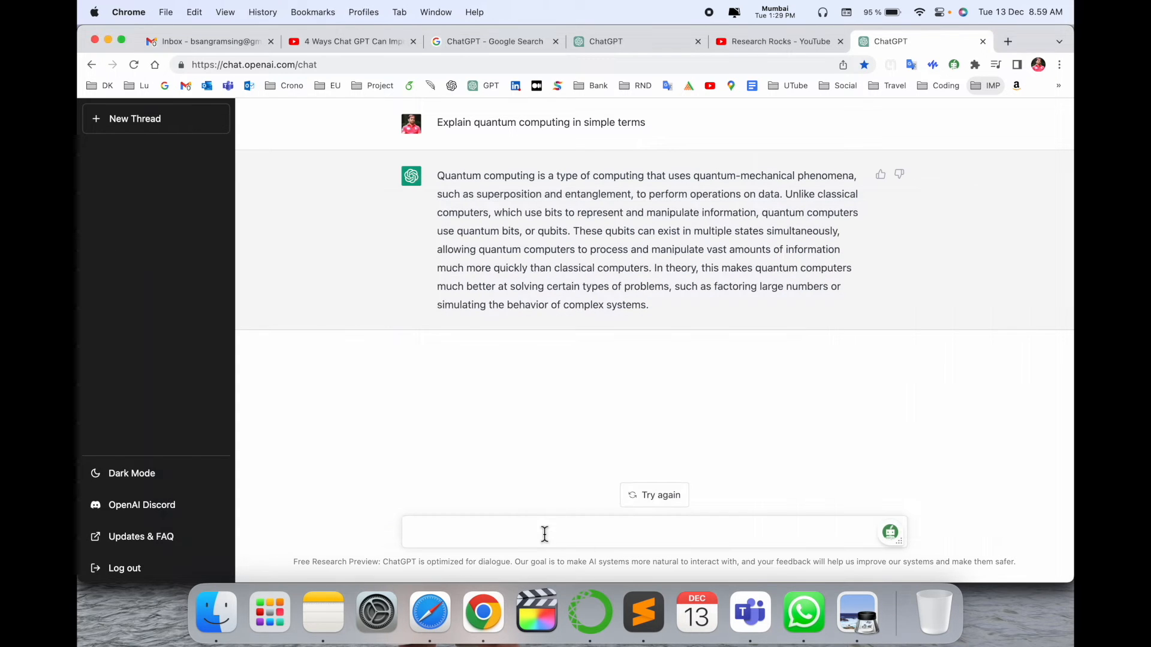
text(How To Use Chat GPT by Open AI For Beginners)
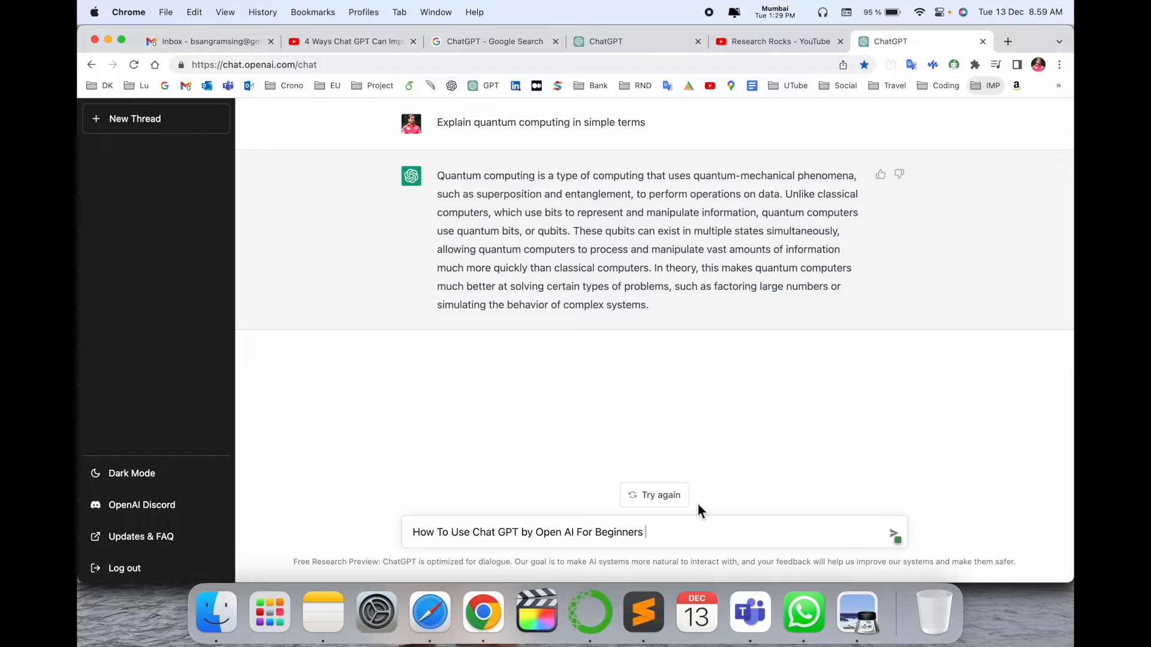
click(894, 532)
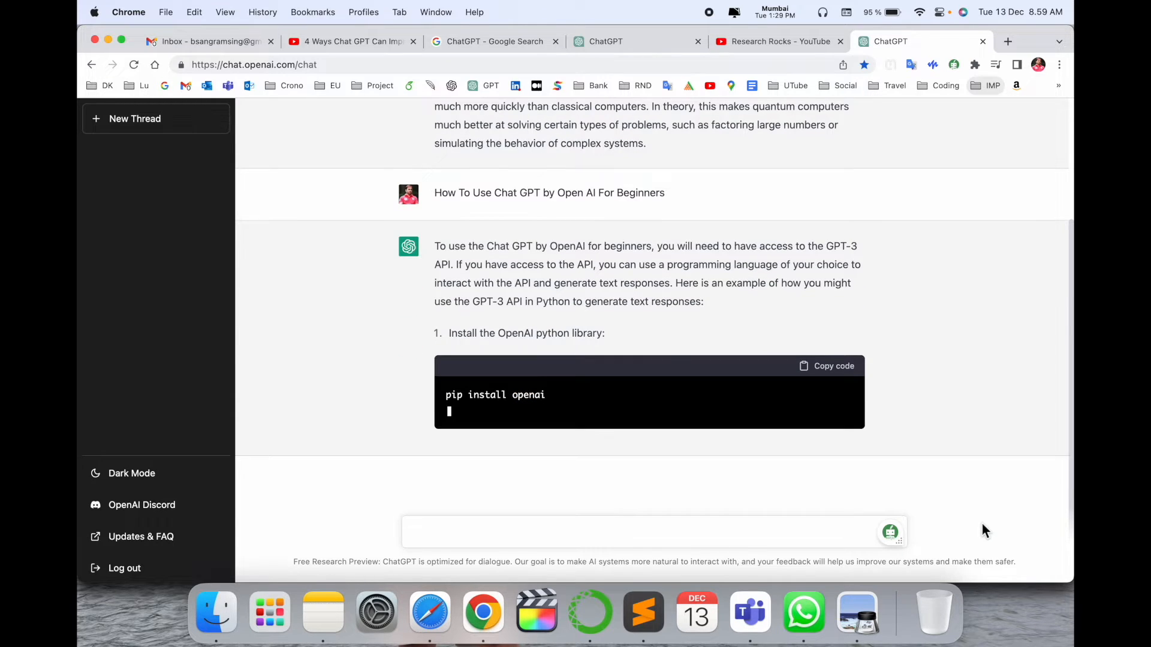
Scroll through the beginner answer covering the OpenAI library install and Completion code.
scroll(down, 3)
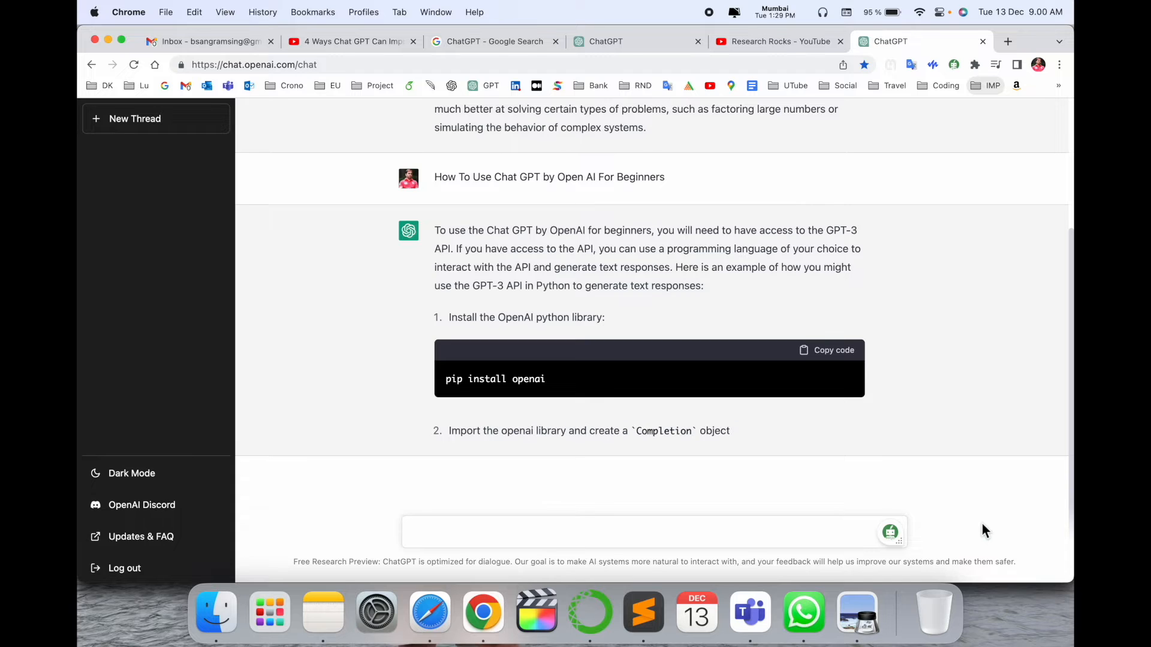
scroll(down, 3)
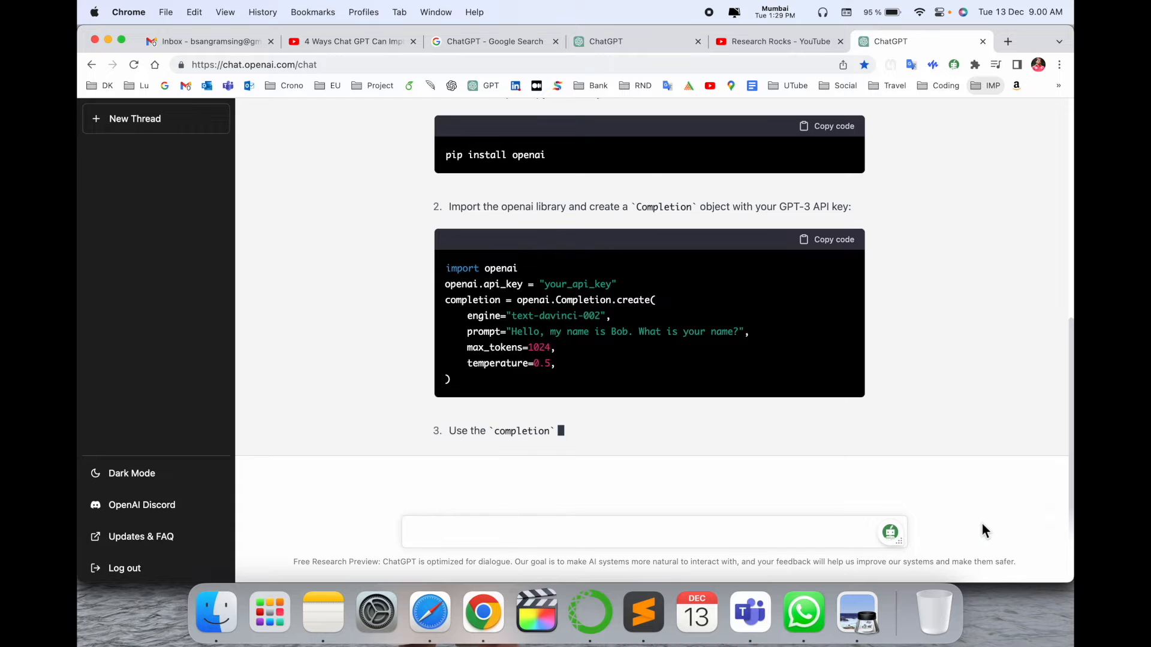
scroll(down, 3)
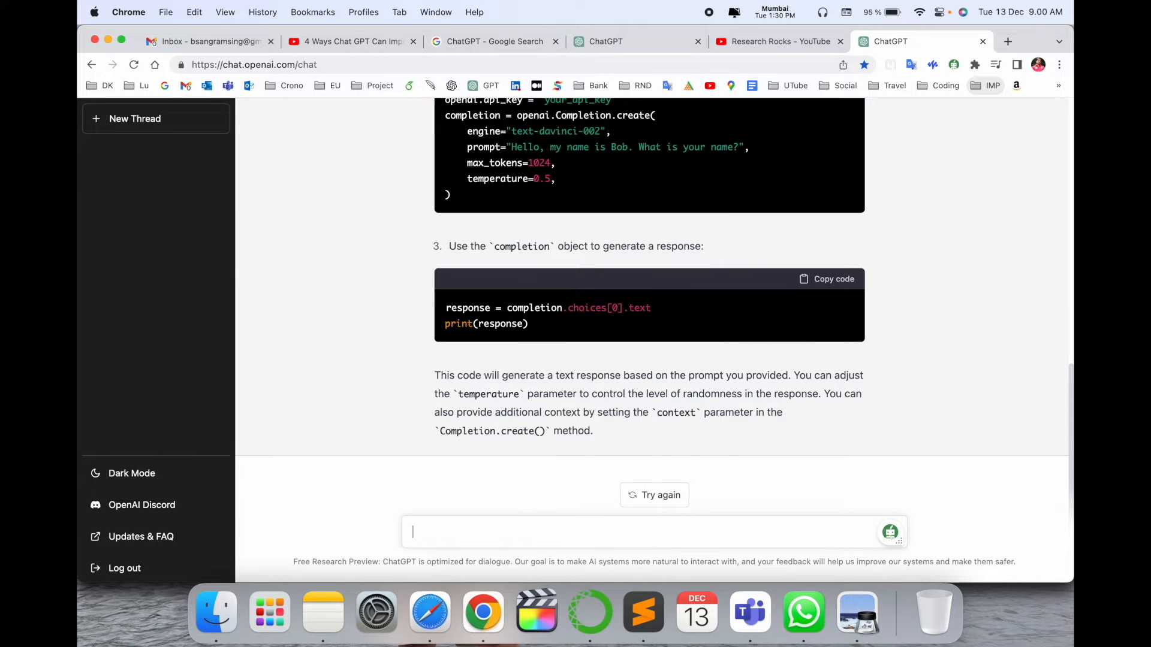
Ask 'how to use OpenAI', read the API-key and Python steps, and start typing 'Gooog'.
text(how to)
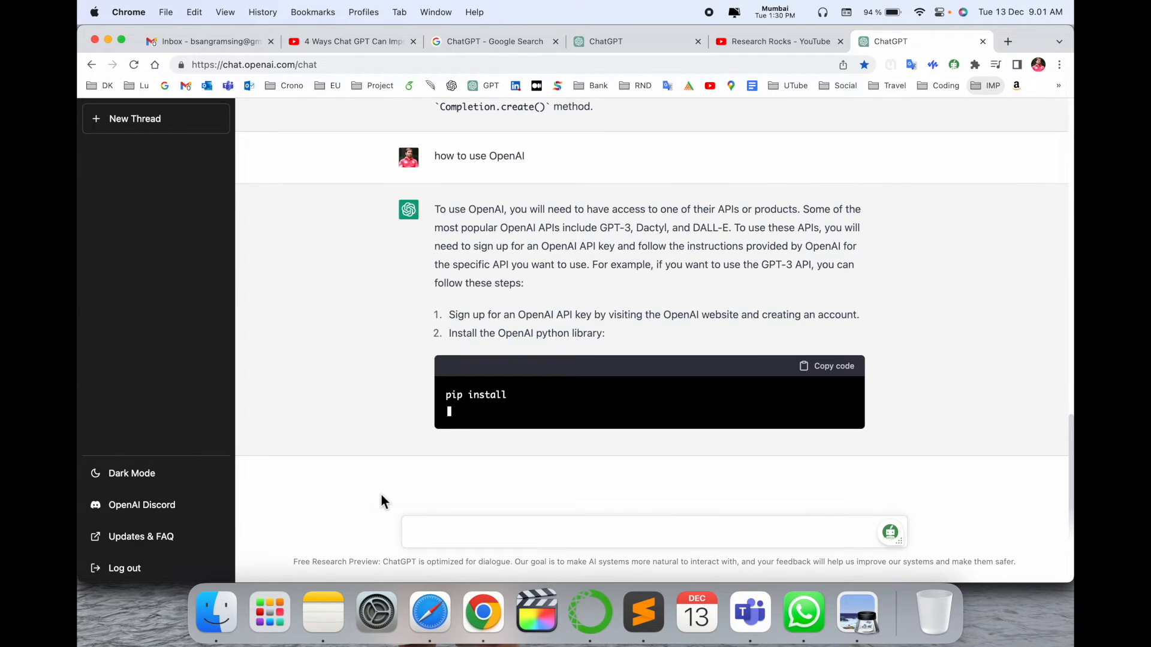
scroll(down, 3)
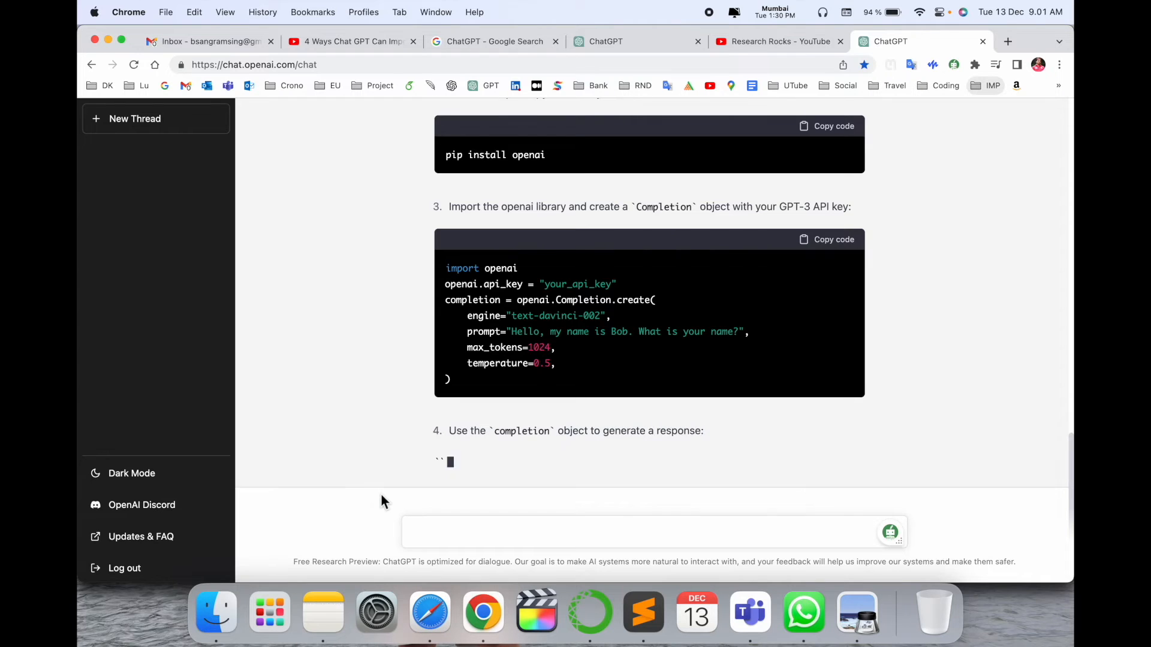
scroll(down, 3)
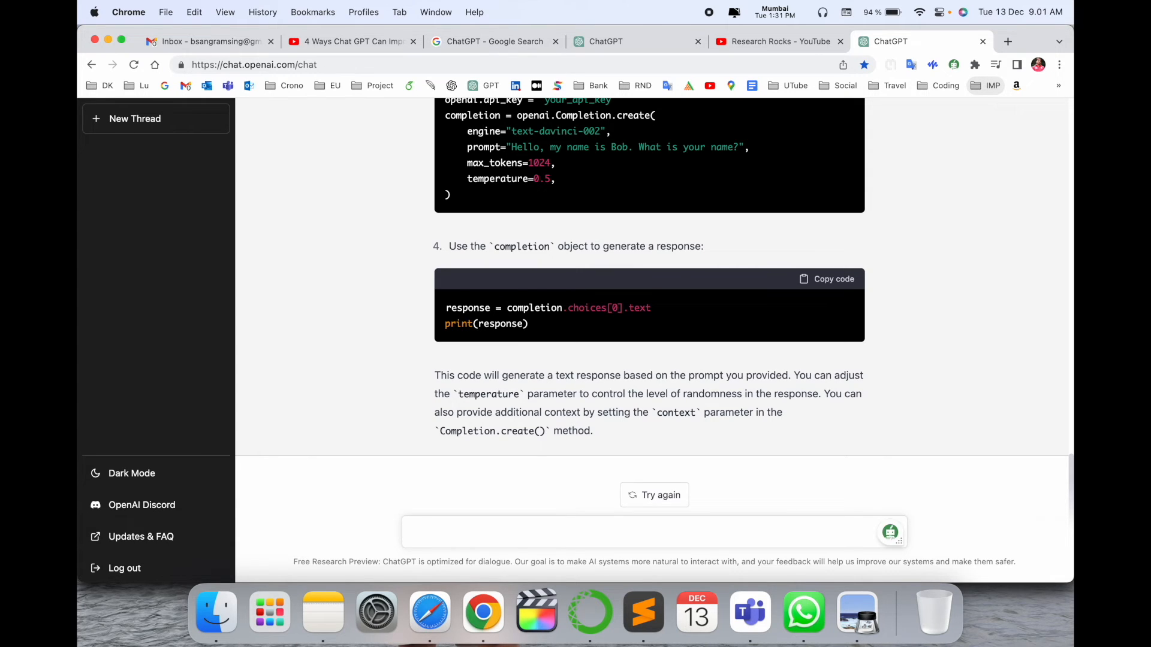
text(Gooog)
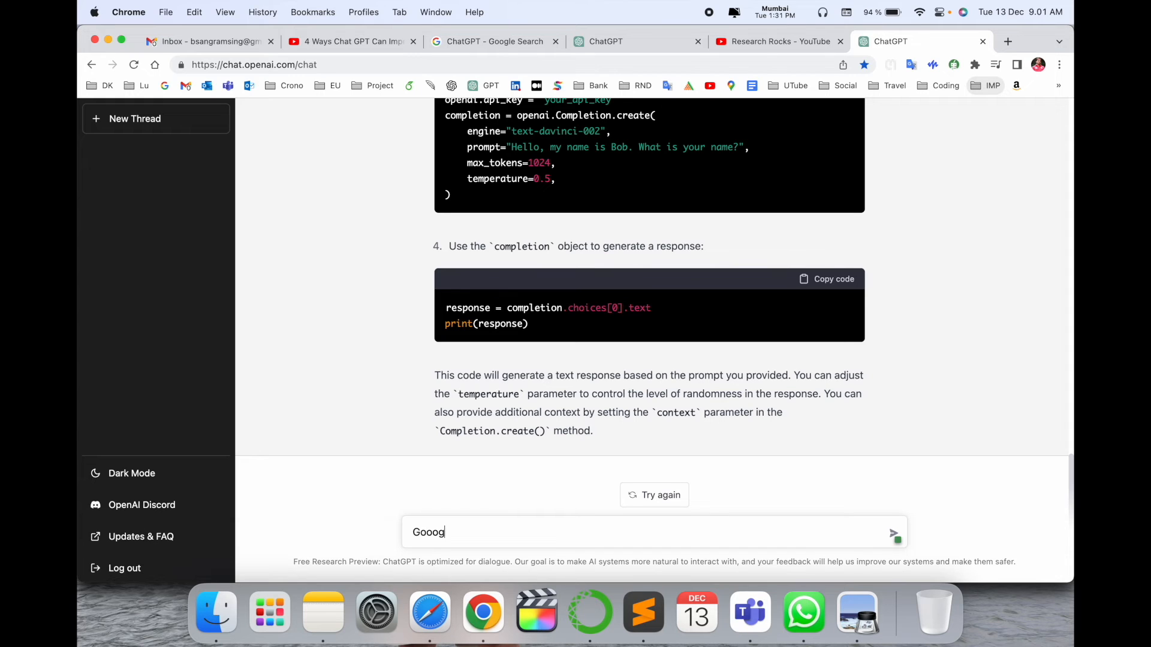